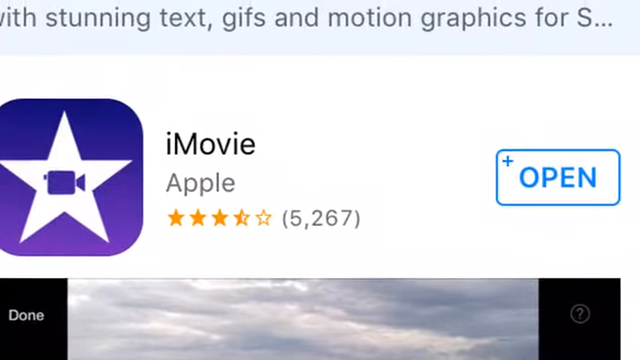
# Step: Scroll the iMovie App Store listing before launching the app
pyautogui.scroll(-3)
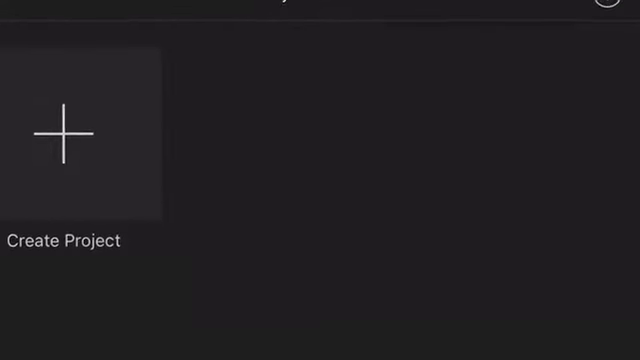
# Step: Start a new movie project and begin editing the title text on the first clip
pyautogui.click(78, 130)
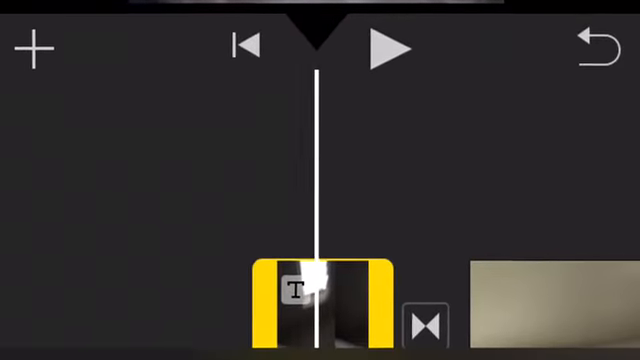
pyautogui.click(310, 293)
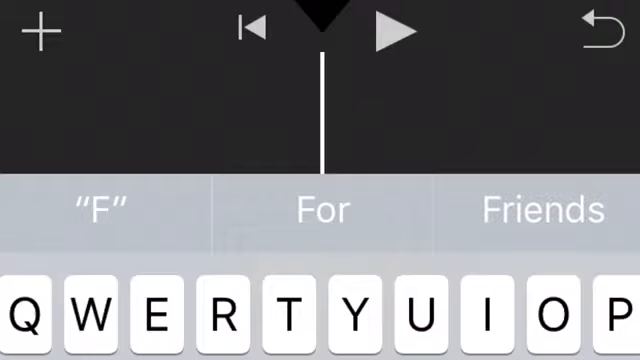